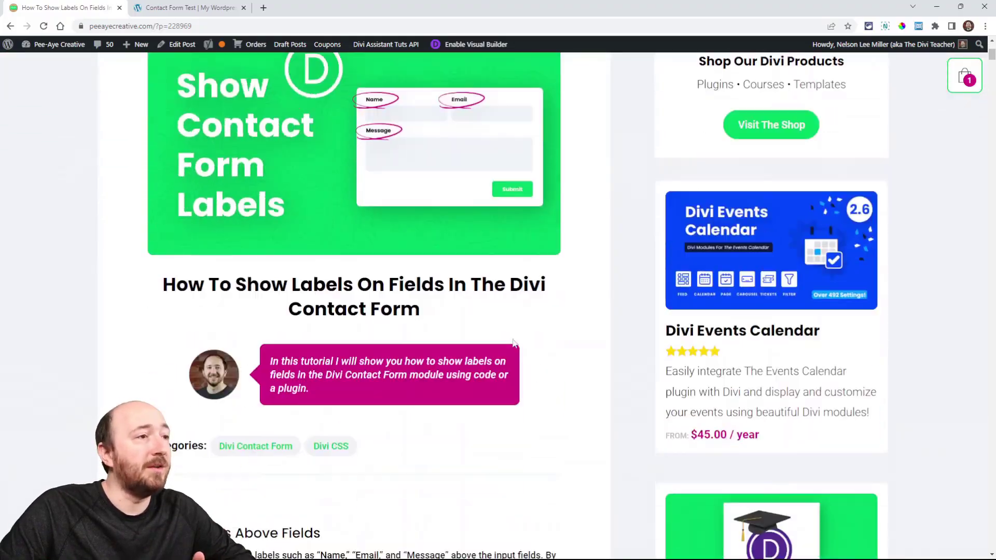
Read the tutorial down to step 1 (class pa-contact-form-labels), then switch to the Contact Form Test page.
scroll(down, 3)
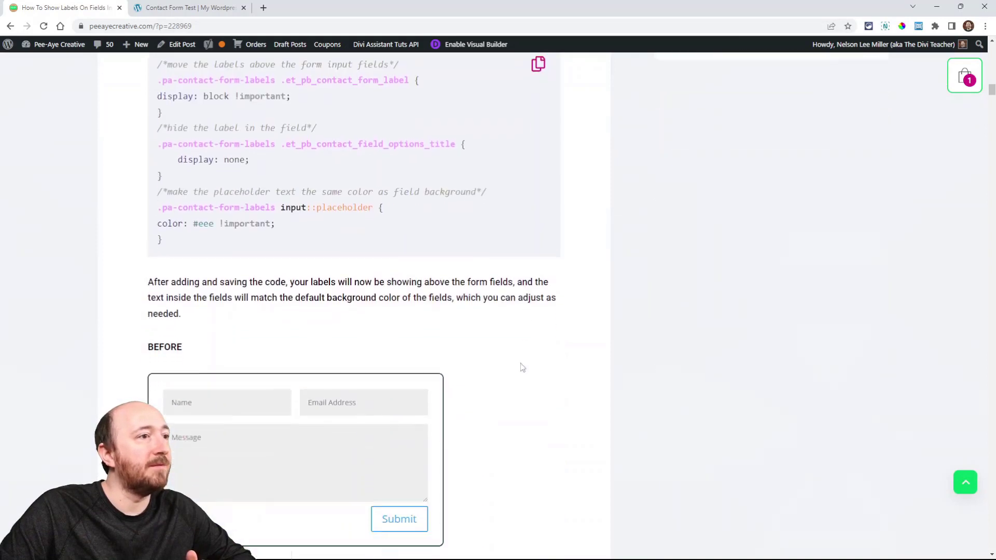
scroll(down, 3)
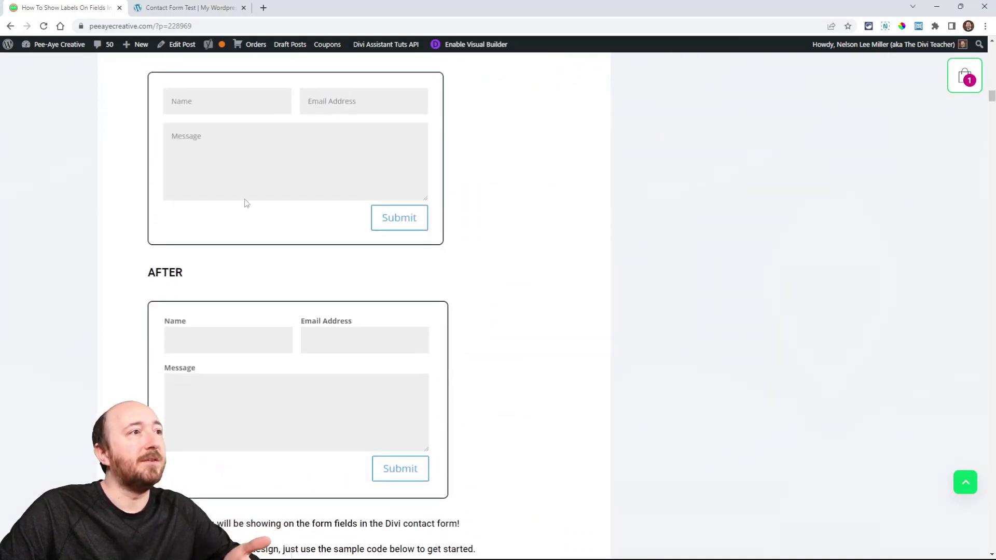
mouse_move(180, 109)
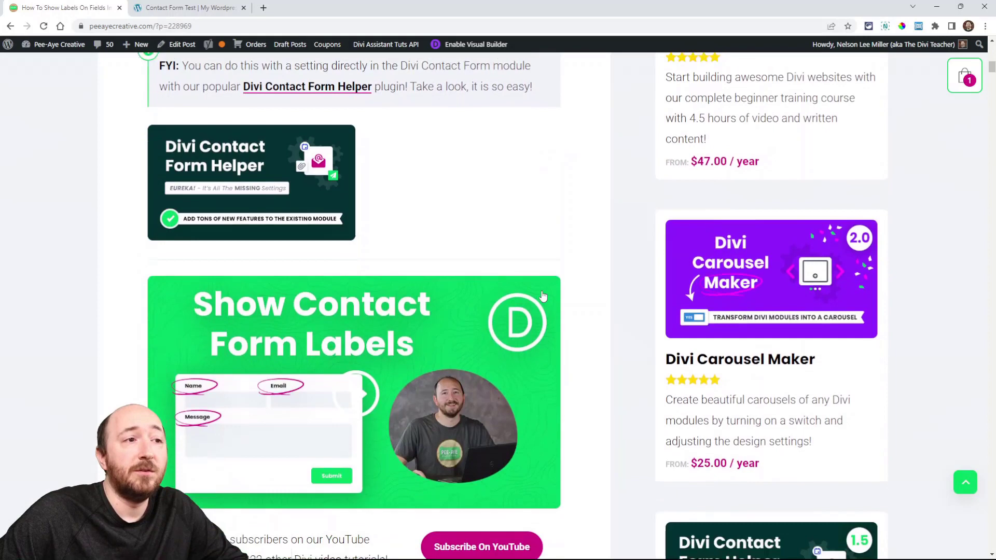
scroll(down, 3)
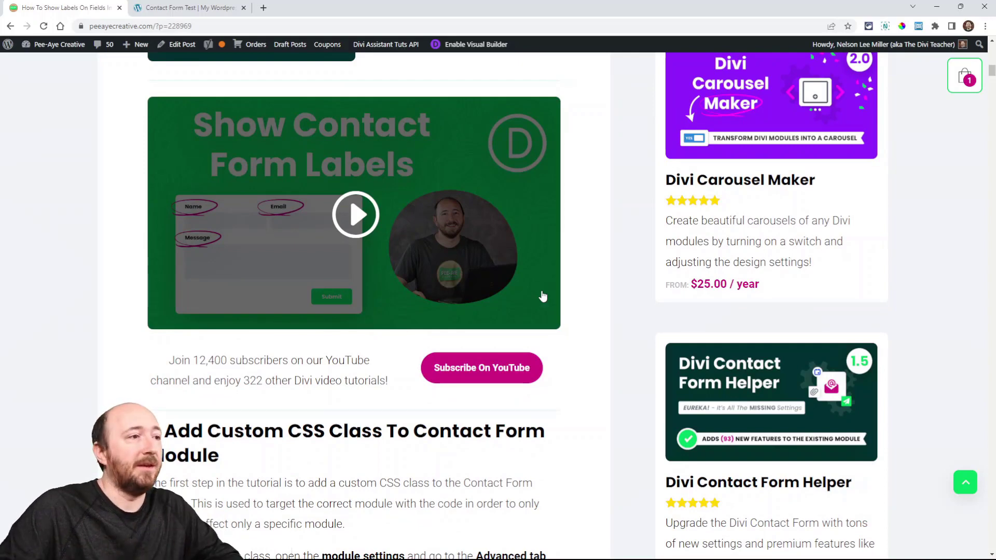
scroll(down, 3)
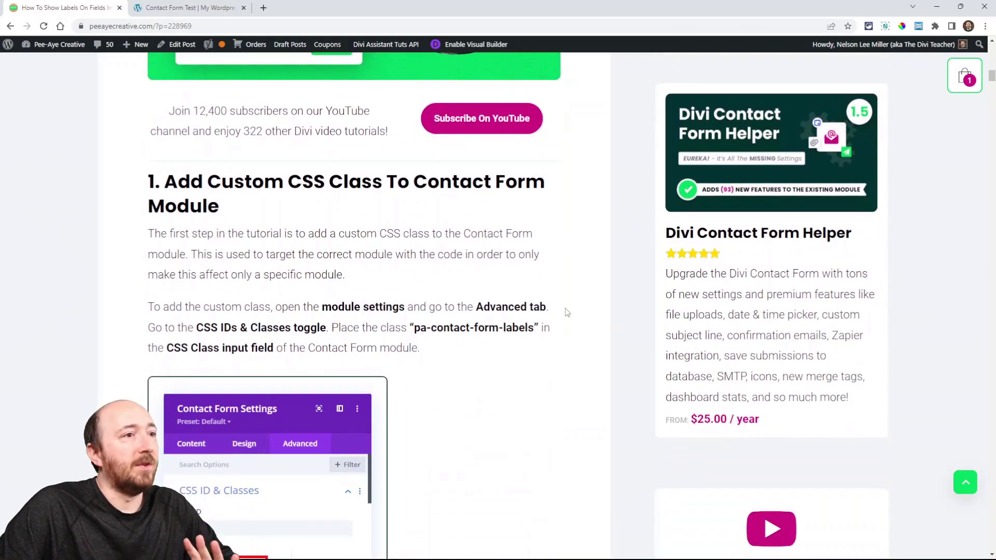
scroll(down, 3)
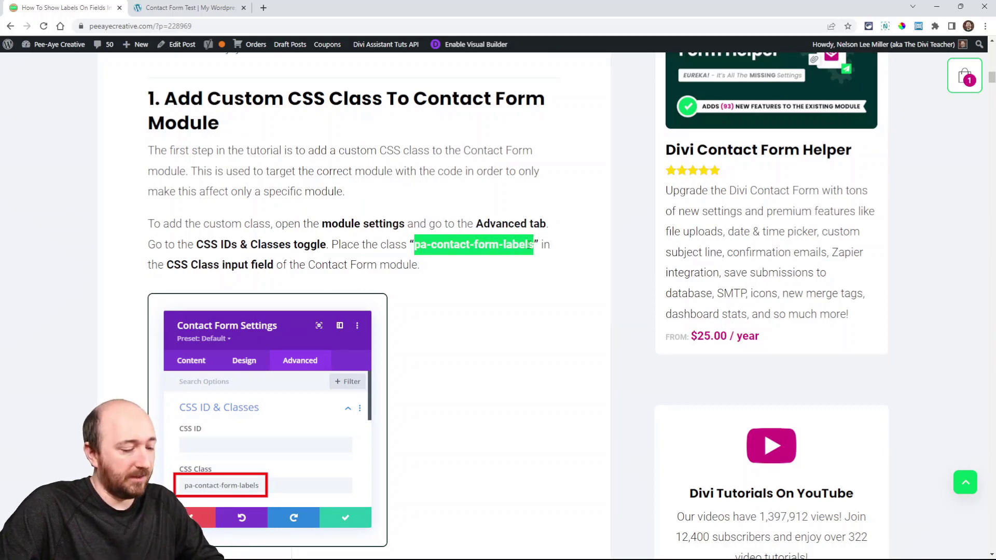
scroll(down, 3)
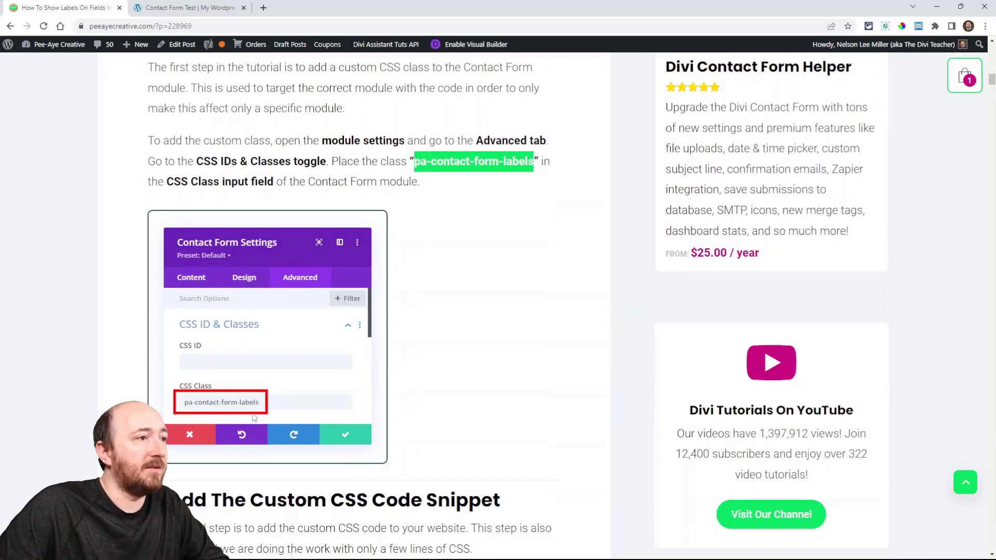
scroll(down, 3)
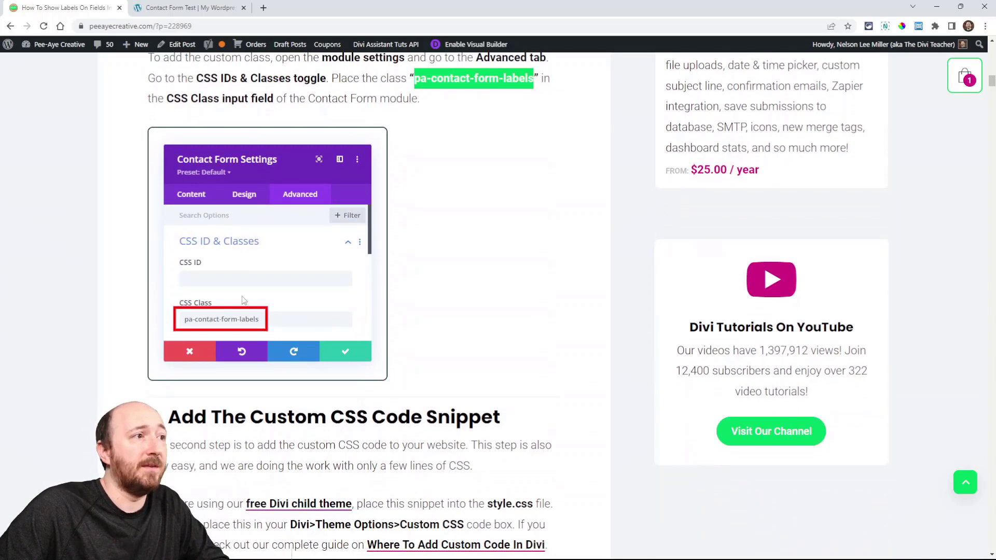
mouse_move(264, 240)
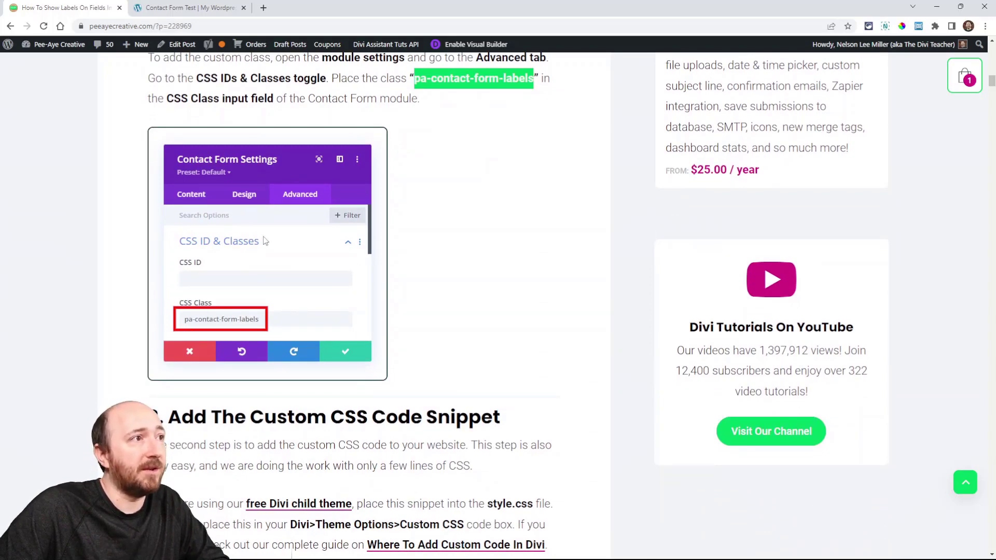
click(188, 7)
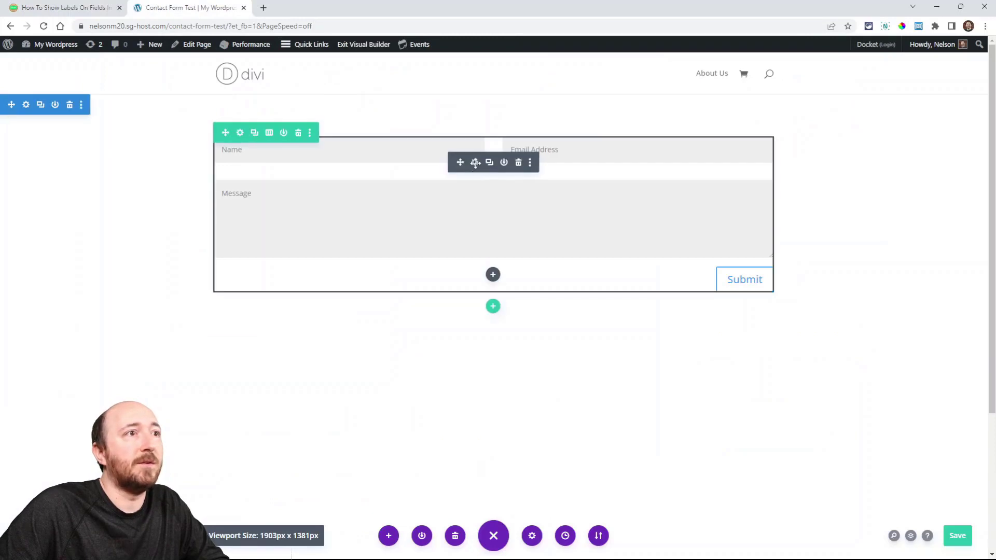
Give the contact form module CSS class 'pa-contact-form-labels', save it, and return to the tutorial.
click(476, 161)
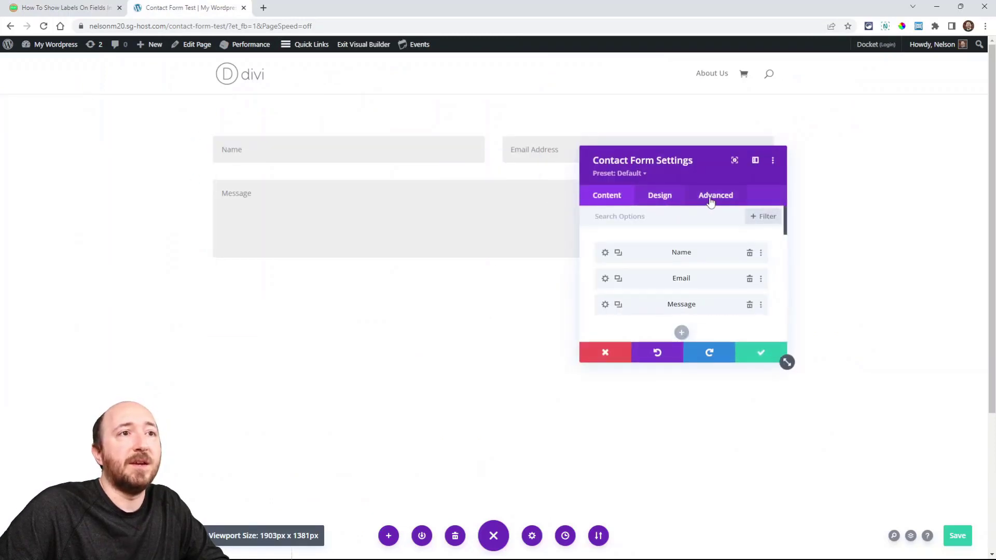
click(715, 195)
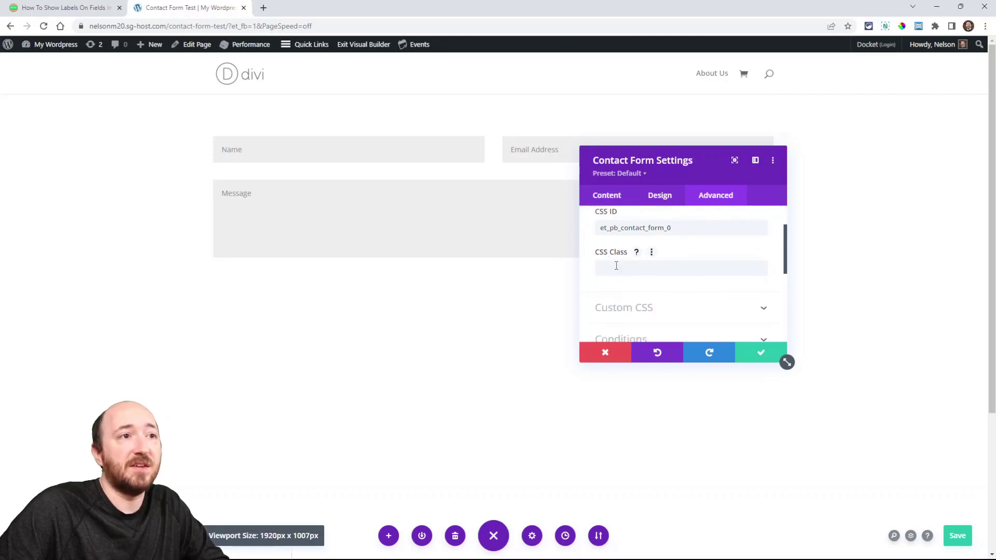
text(pa-contact-form-labels)
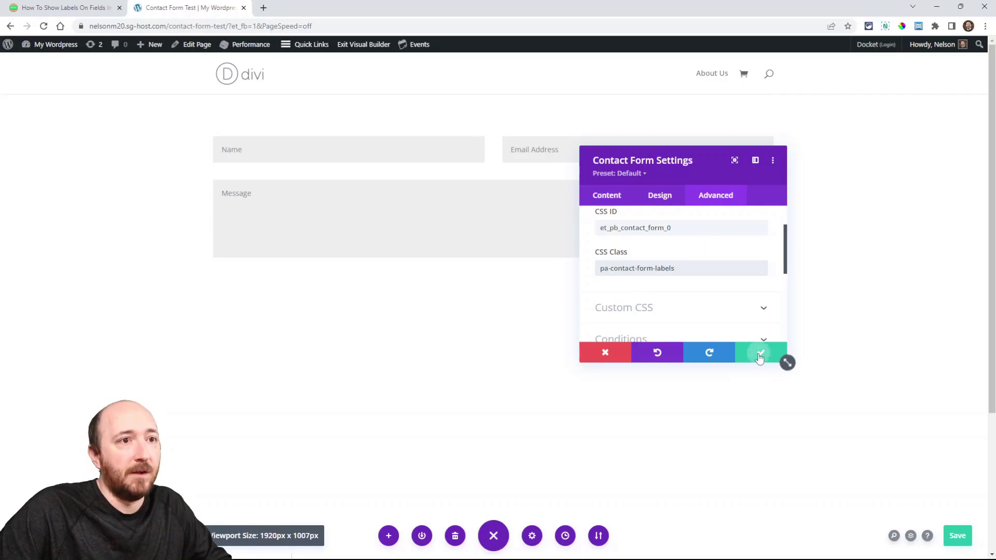
click(759, 353)
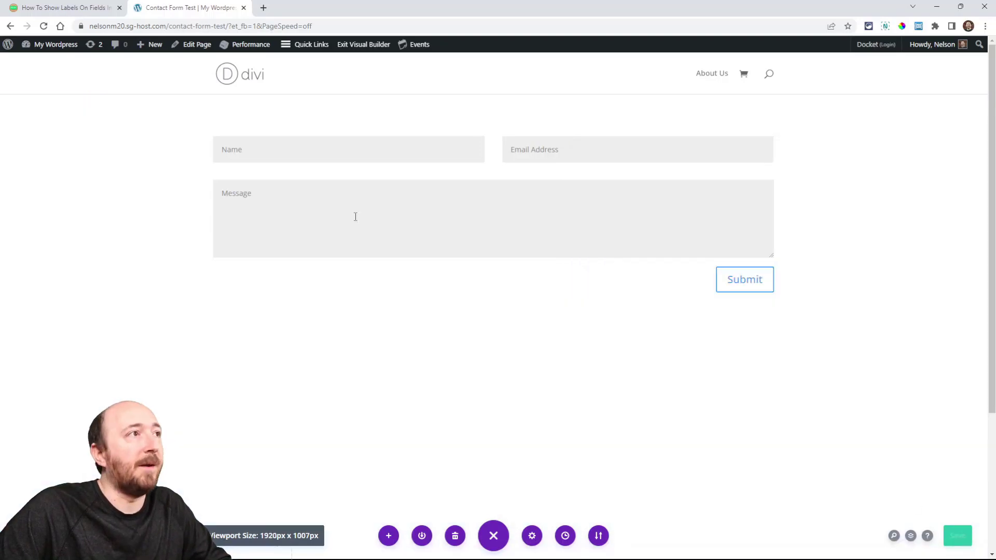
click(63, 7)
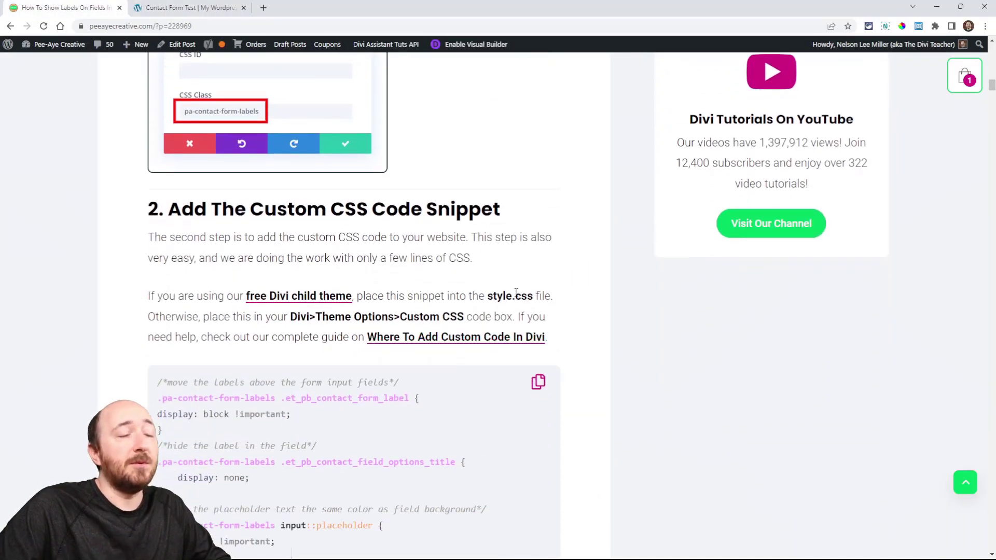
Copy the step 2 label CSS snippet and return to the Contact Form Test page.
scroll(down, 3)
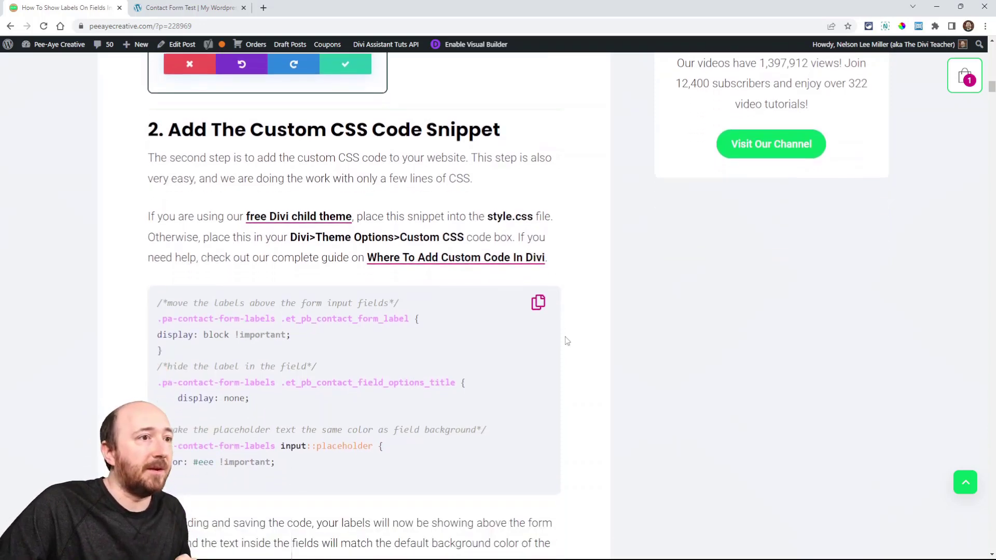
scroll(down, 3)
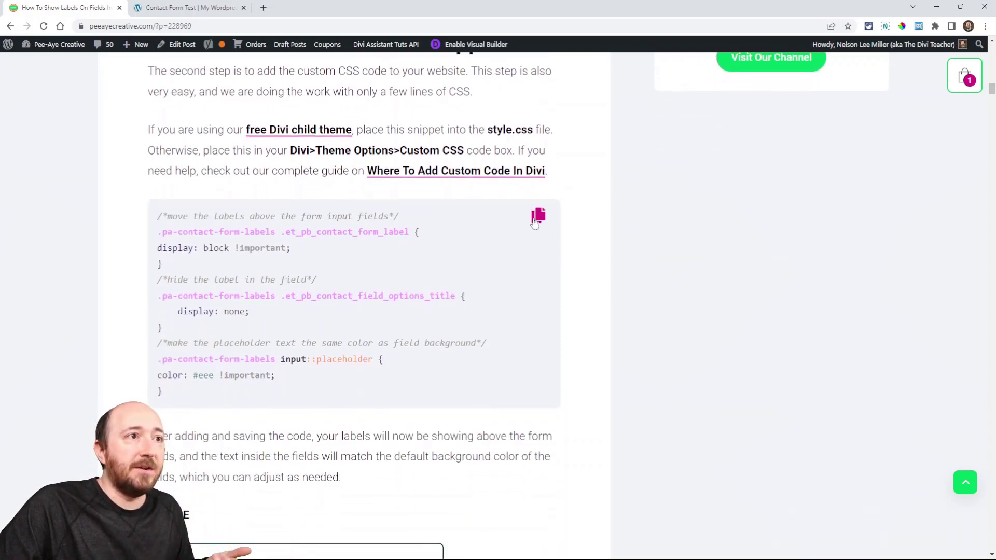
click(537, 216)
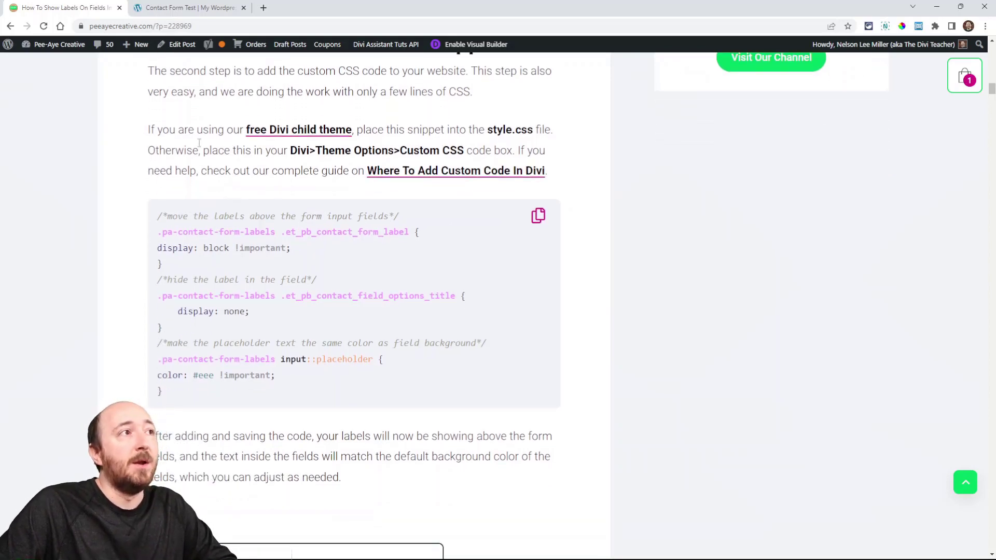
click(187, 8)
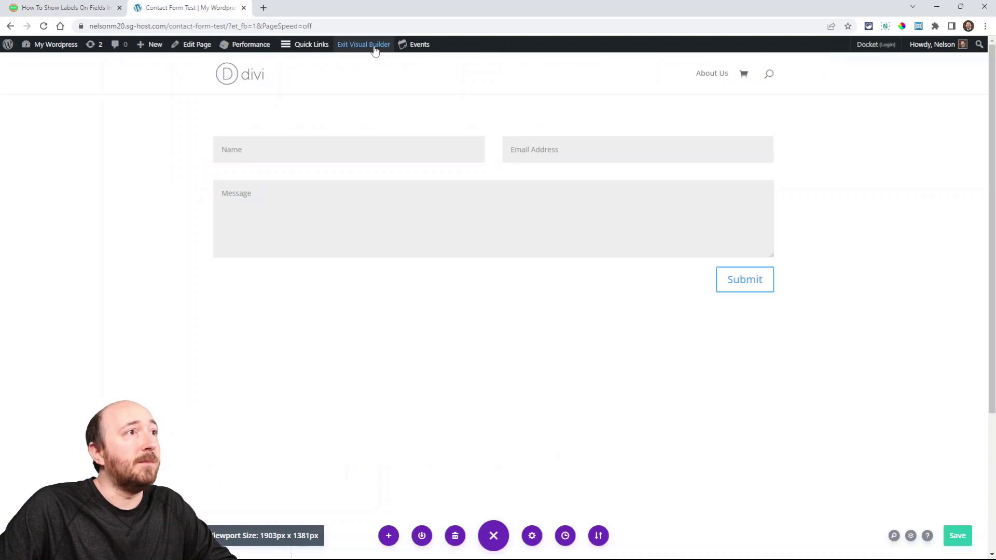
Exit the builder, open the page's custom CSS extension, and select the placeholder selector line.
click(363, 44)
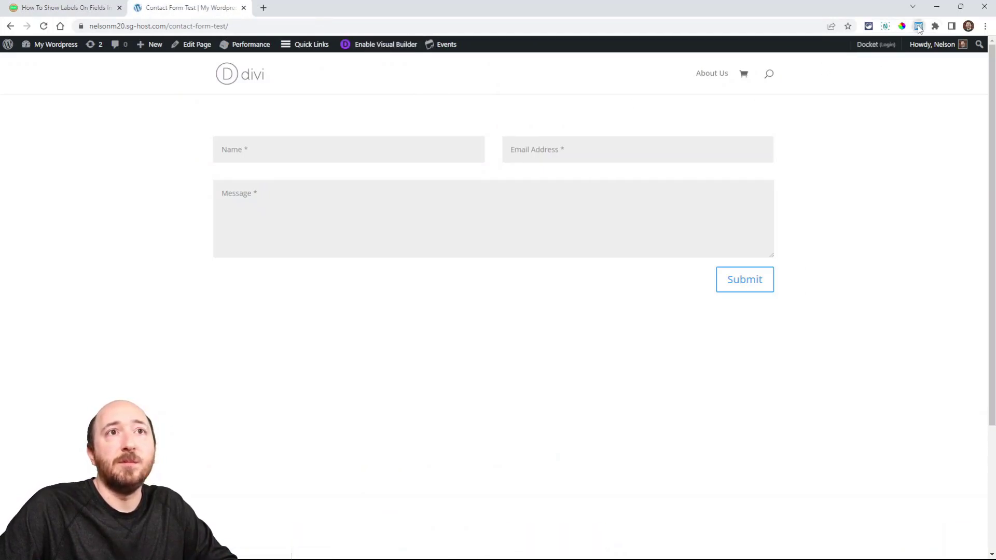
click(919, 26)
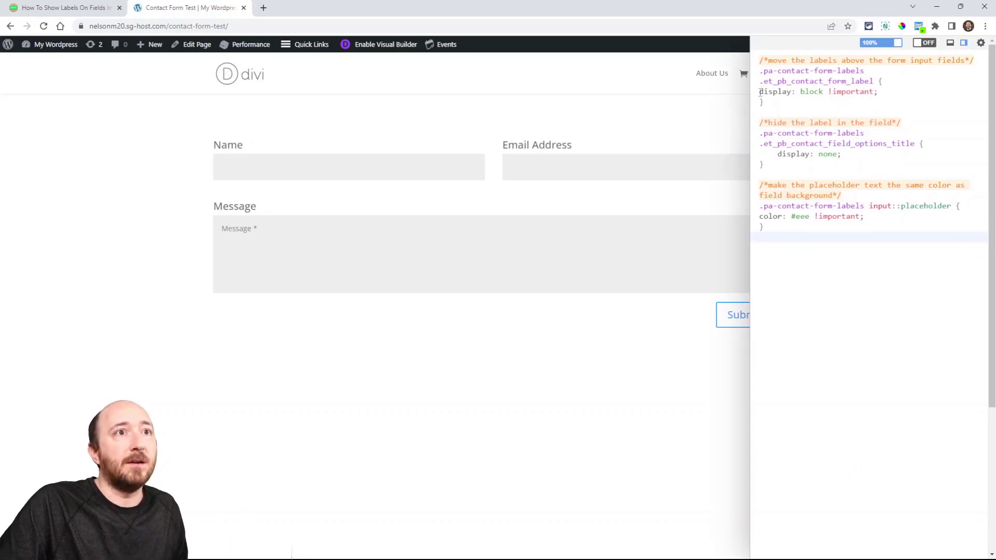
drag(758, 92, 878, 92)
text(.pa-contact-form-labels textarea::placeholder {)
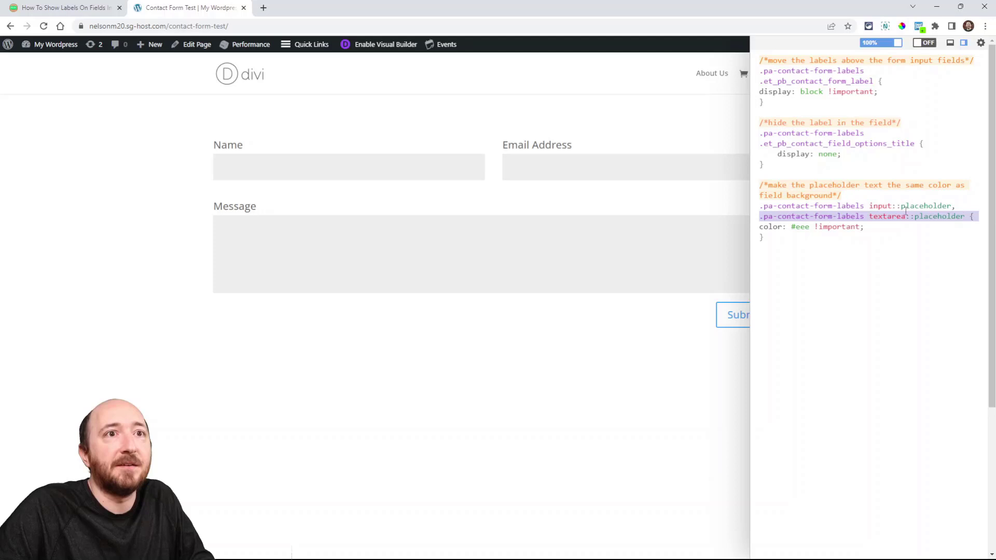
Edit the User CSS placeholder rule to add a textarea::placeholder selector.
double_click(788, 216)
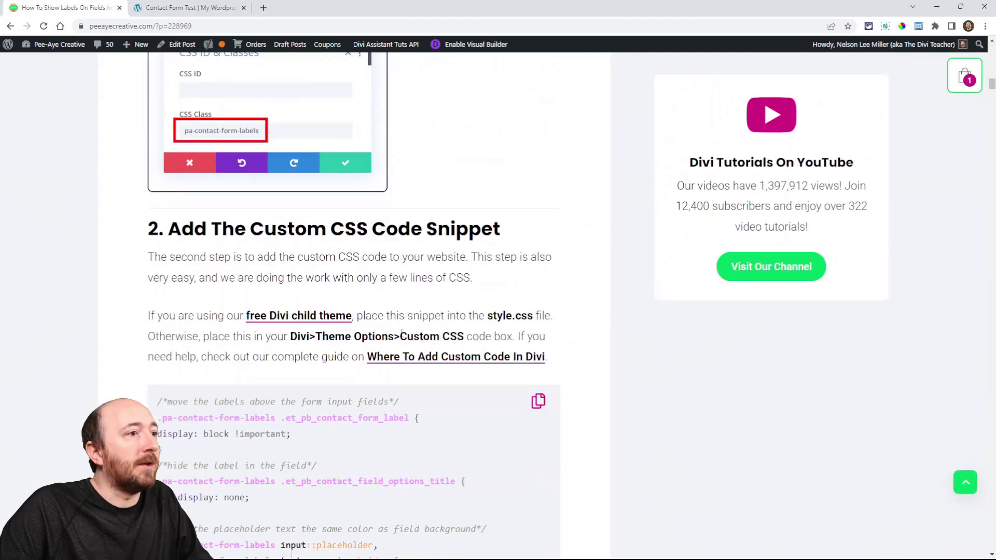
Scroll the tutorial down to the label design sample code.
scroll(down, 3)
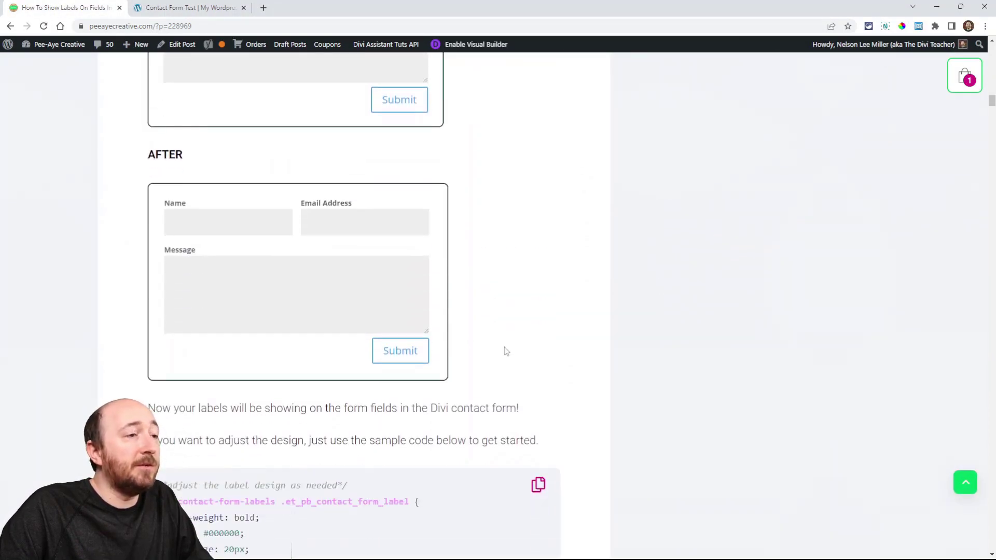
scroll(down, 3)
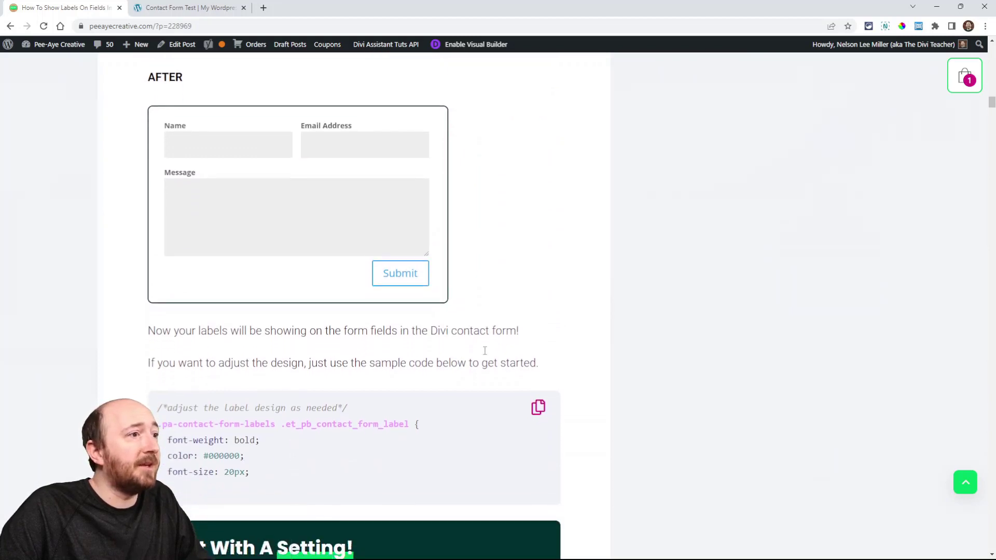
scroll(down, 3)
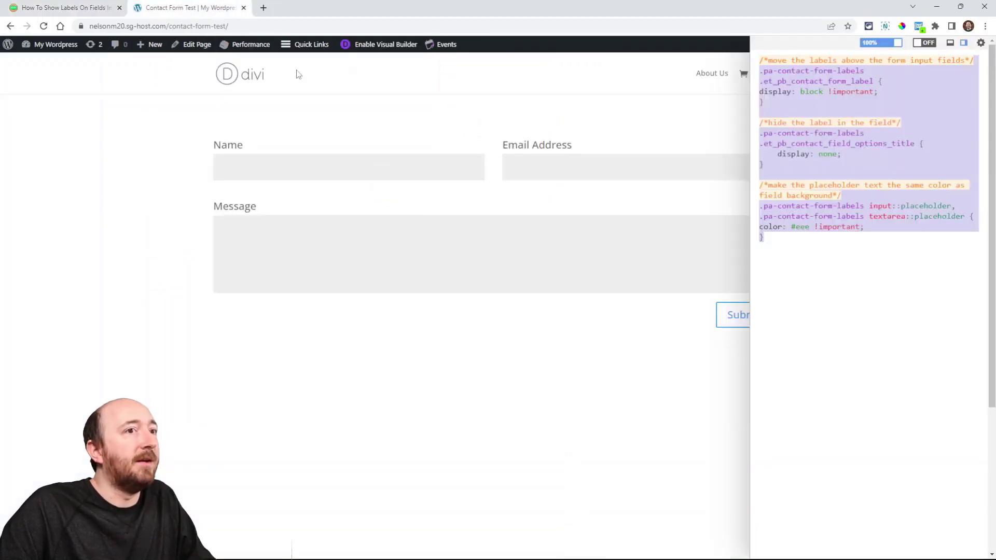
Try the label design snippet in User CSS with color 'red', then remove it and return to the tutorial.
text(/*adjust the label design as needed*/)
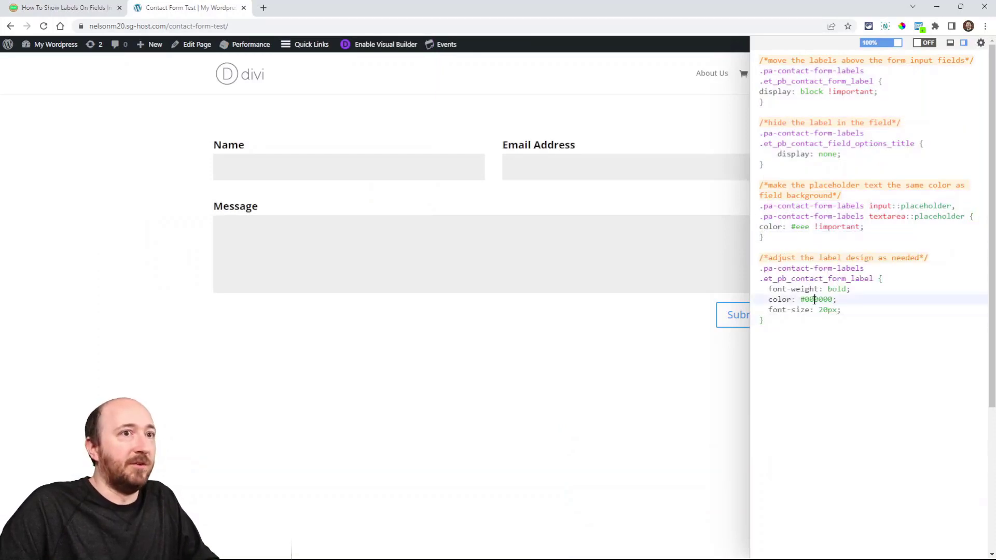
text(red)
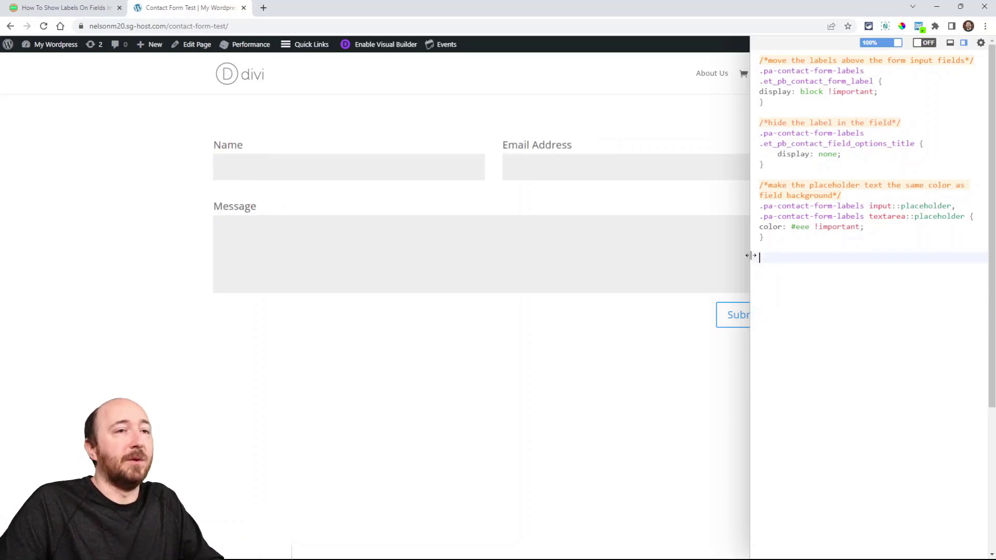
click(63, 8)
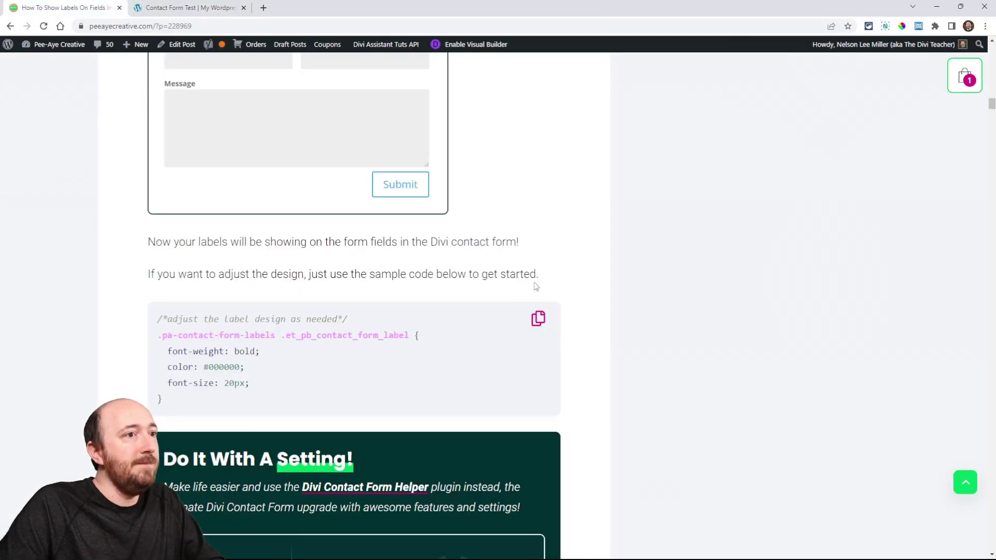
Scroll past the 'Do It With A Setting' banner to the Show Label On Frontend screenshot.
scroll(down, 3)
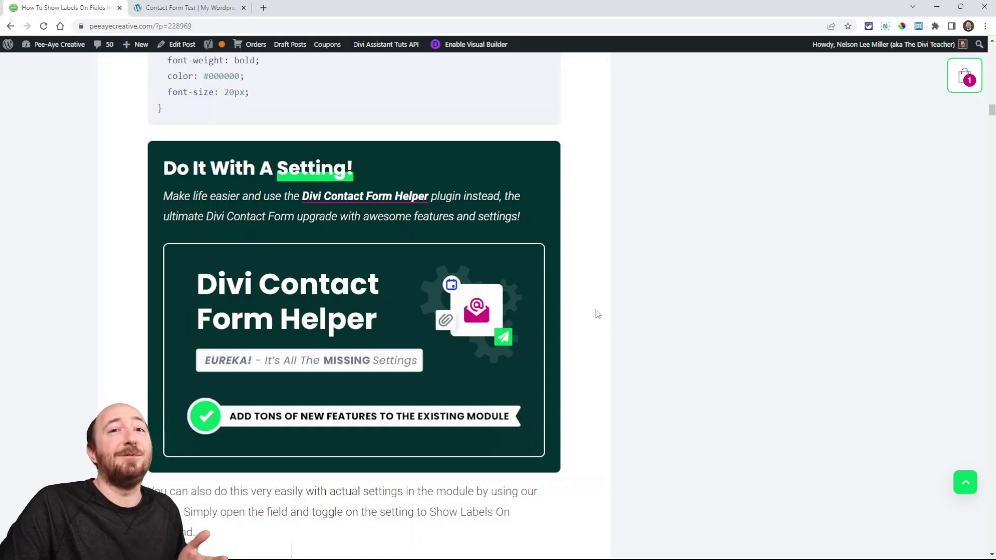
scroll(down, 3)
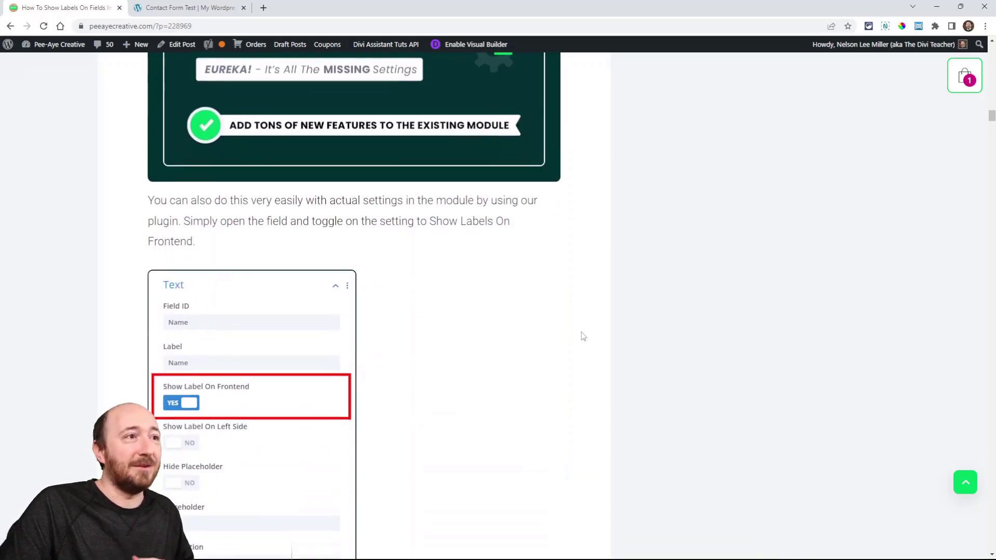
scroll(down, 3)
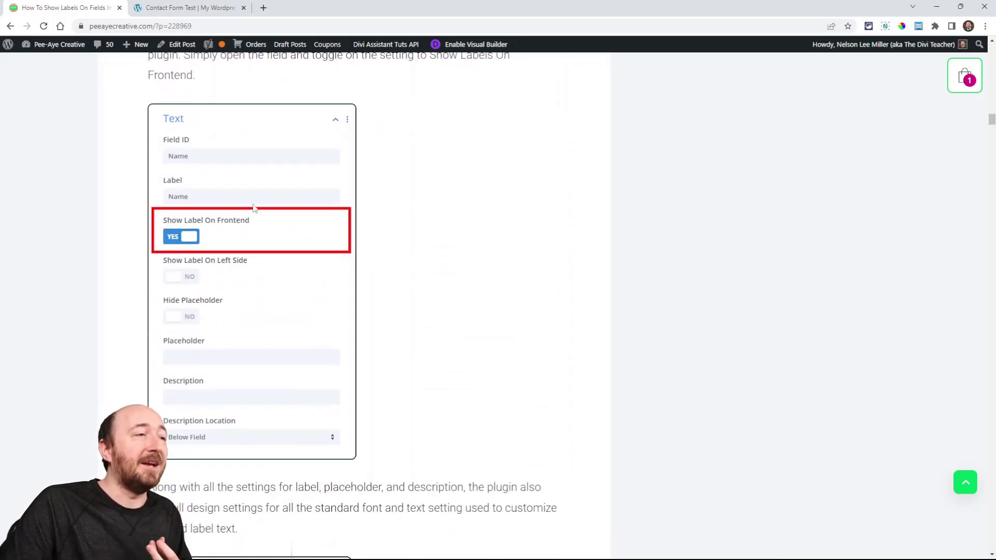
mouse_move(493, 348)
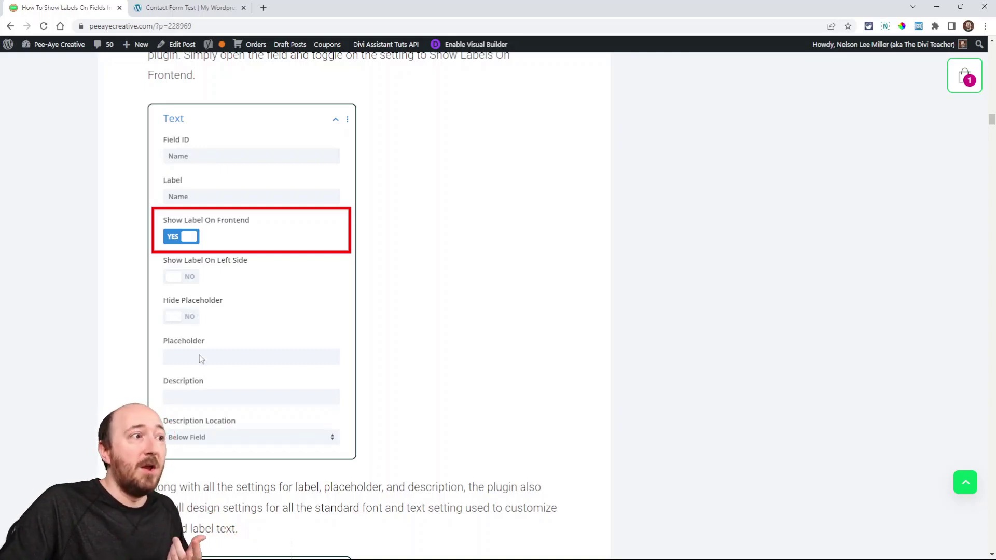
mouse_move(223, 370)
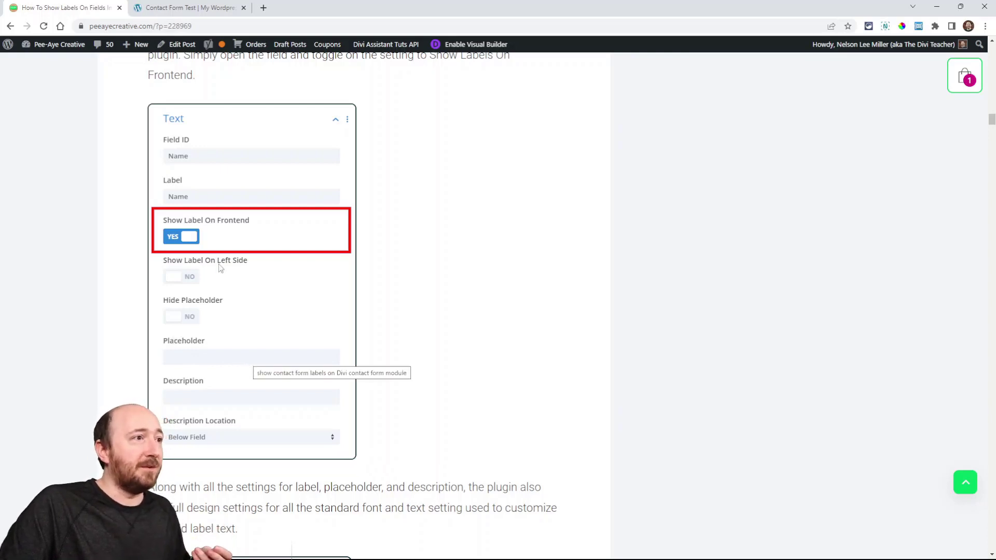
mouse_move(230, 396)
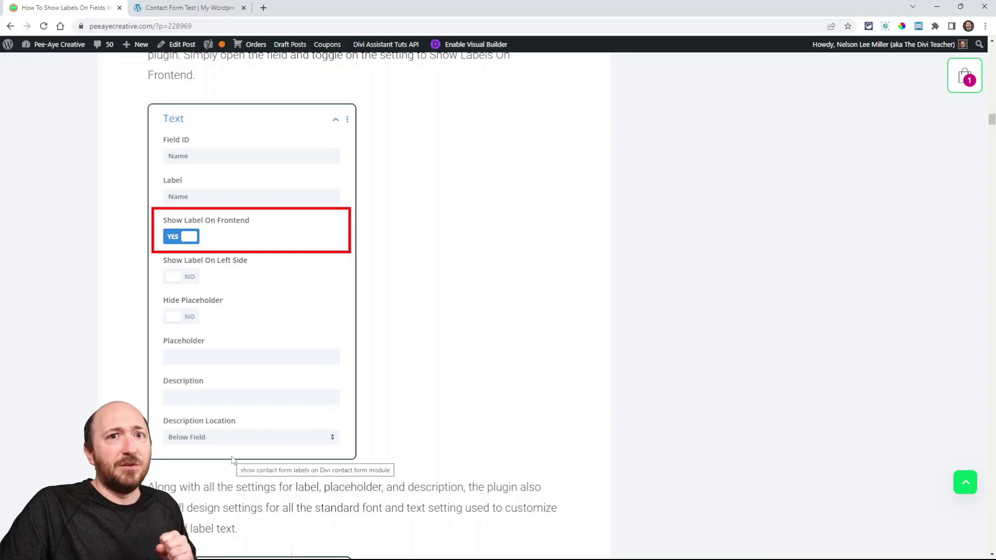
Scroll through the Field Label Text design settings screenshot in the tutorial.
scroll(down, 3)
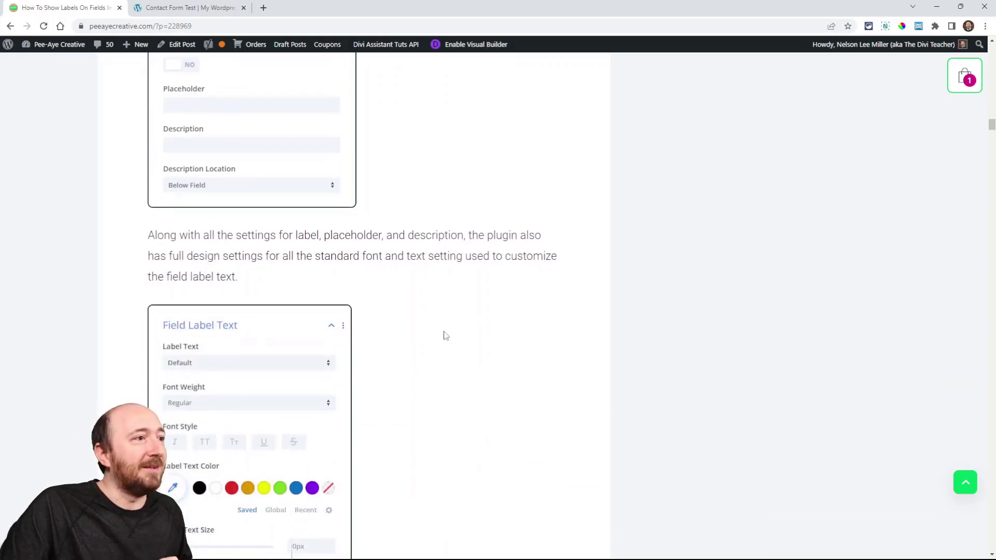
scroll(down, 3)
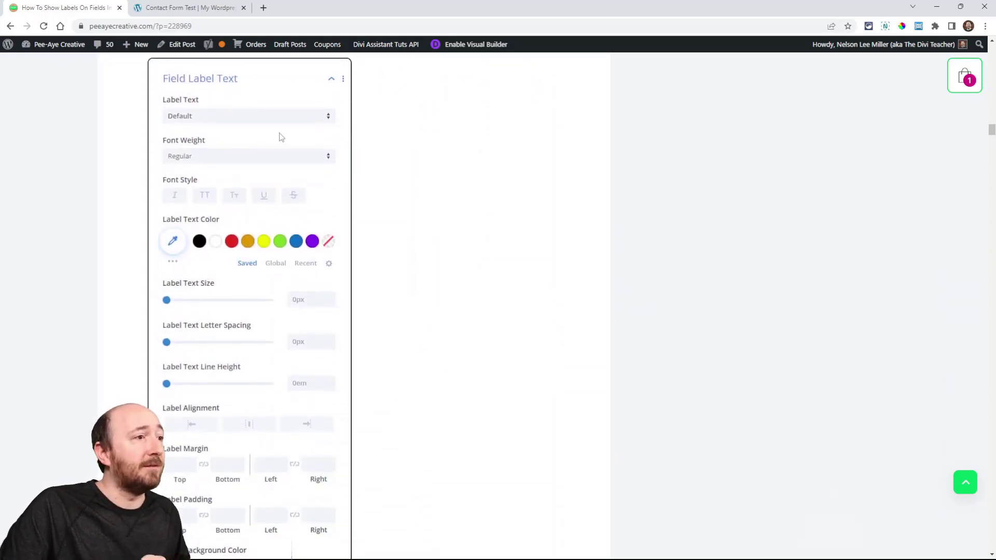
scroll(down, 3)
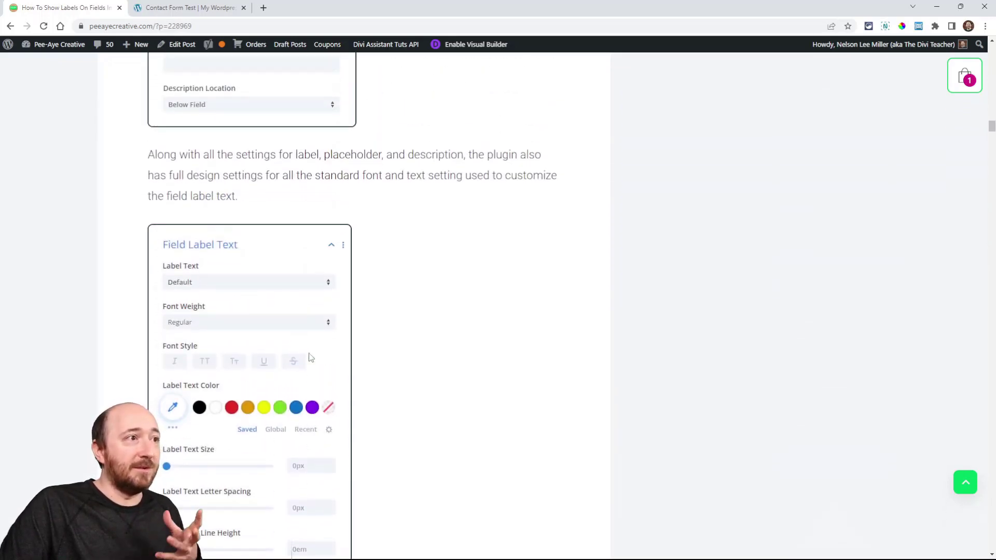
scroll(down, 3)
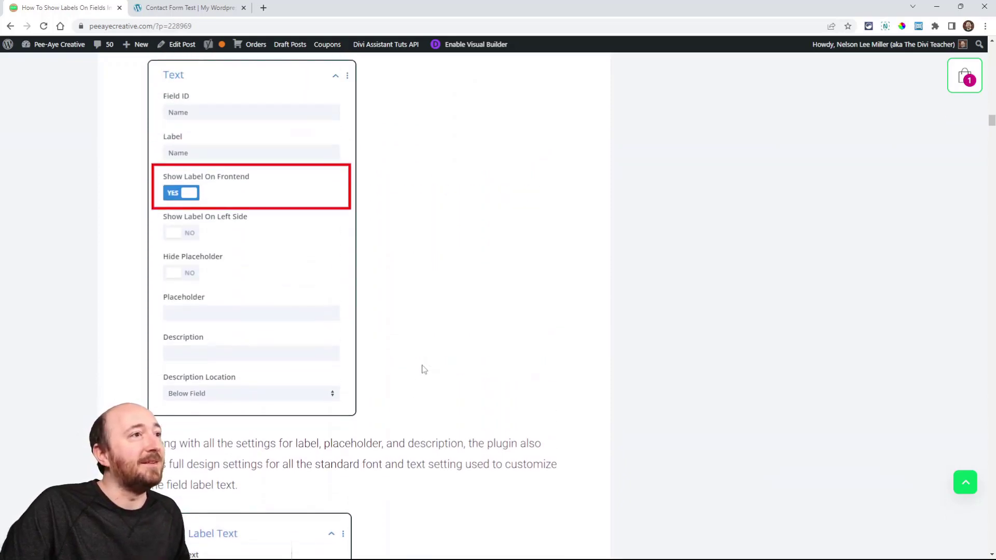
scroll(down, 3)
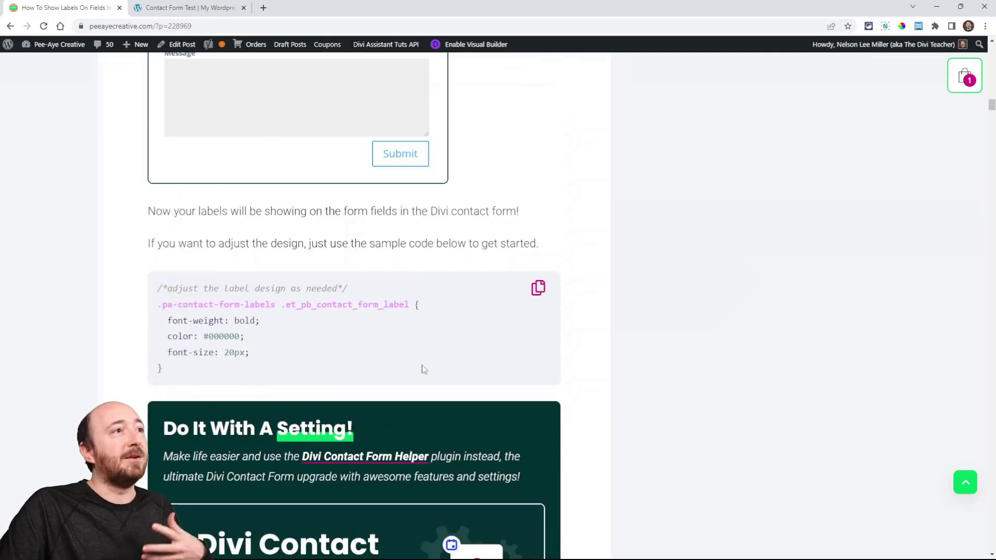
scroll(down, 3)
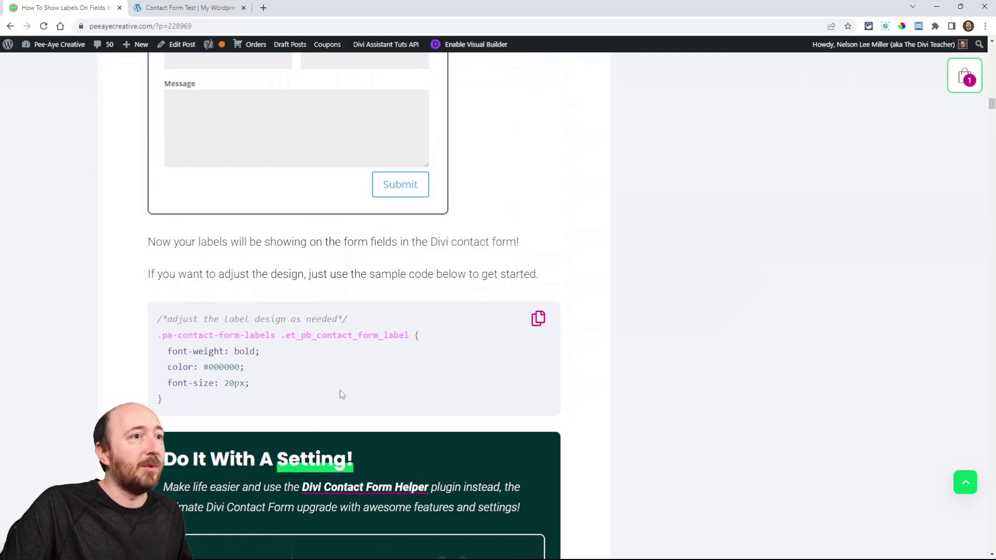